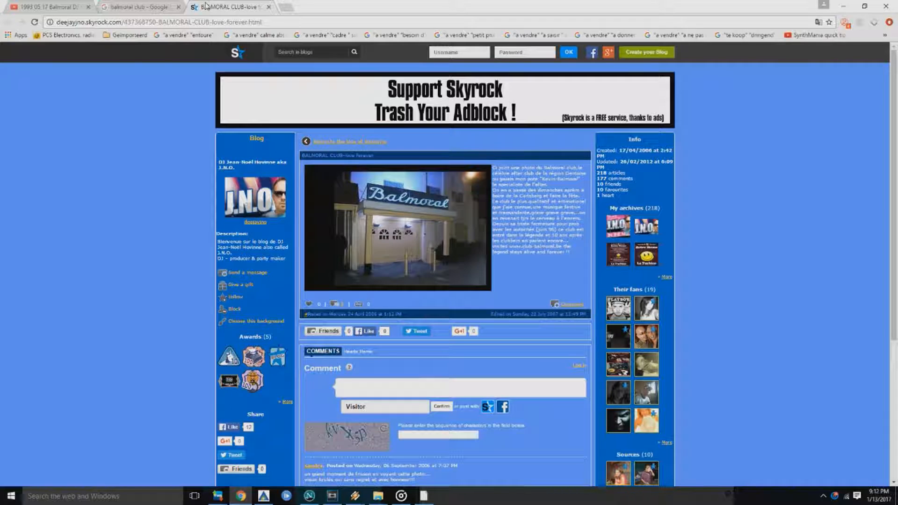
# - Switch to the Skyrock 'BALMORAL CLUB-love forever' tab in Chrome
pyautogui.click(47, 8)
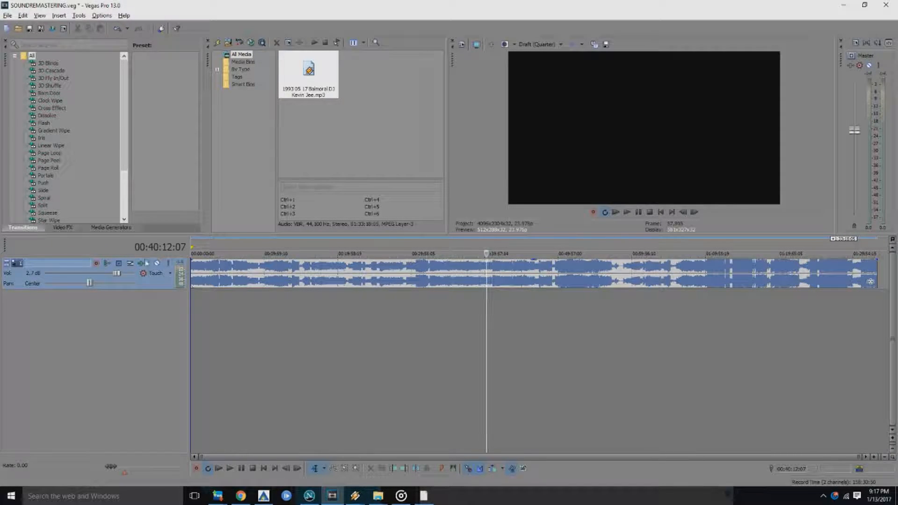
pyautogui.moveTo(142, 263)
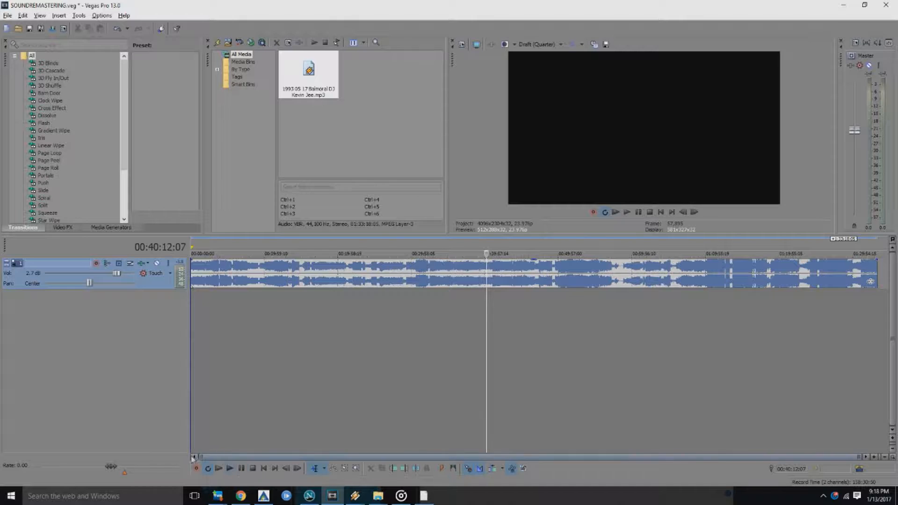
# - Open the audio track's effects chain and view the graphic EQ settings
pyautogui.click(141, 263)
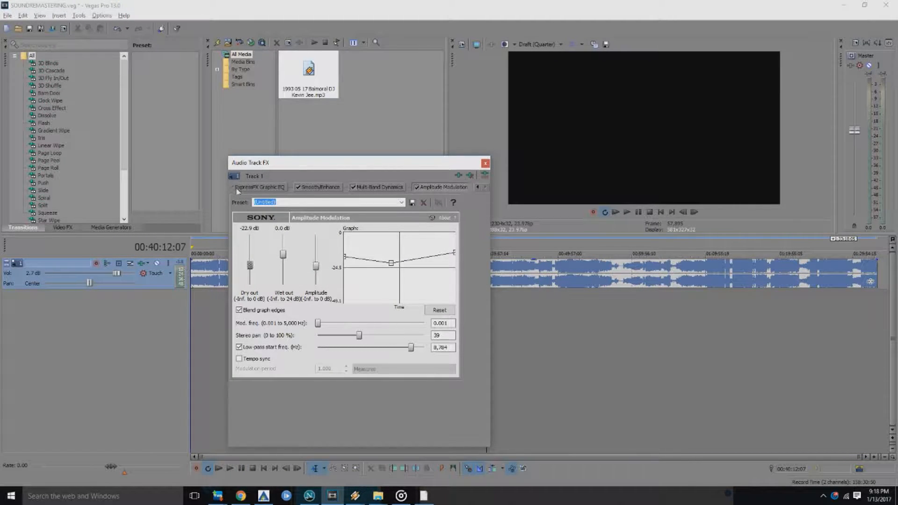
pyautogui.click(261, 187)
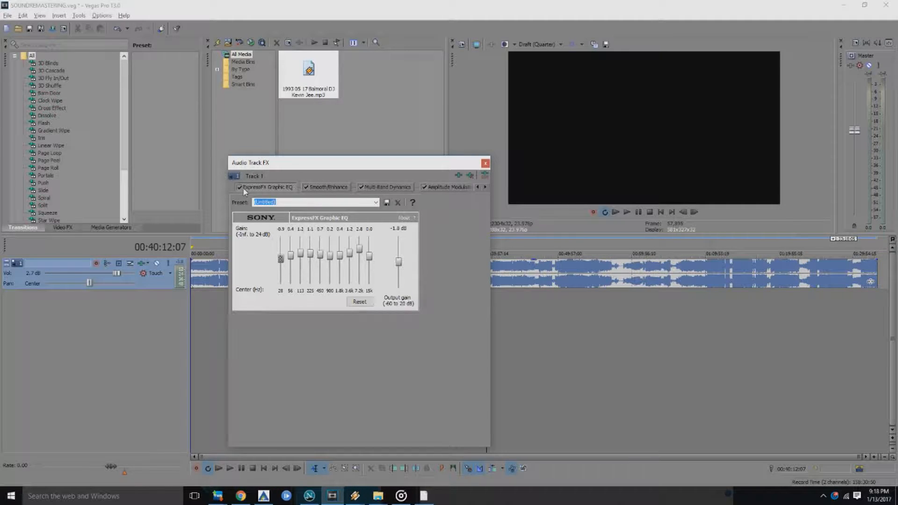
pyautogui.moveTo(456, 176)
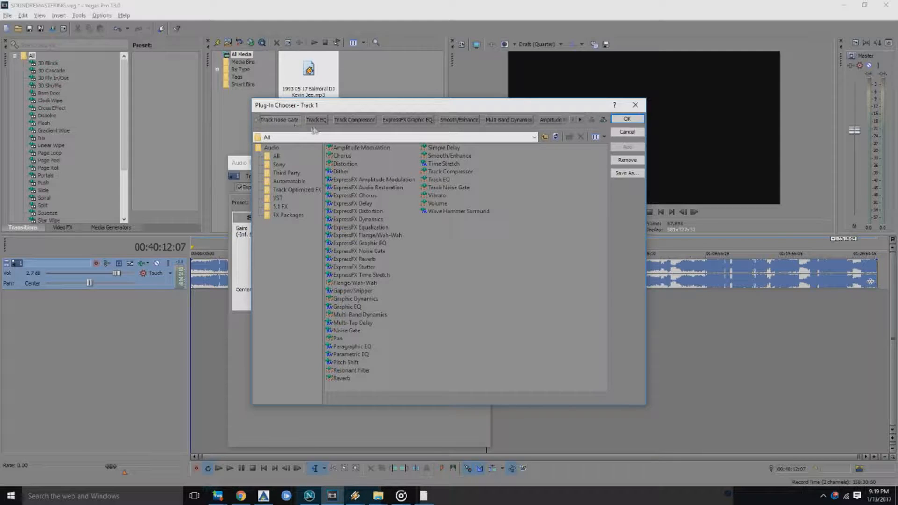
pyautogui.moveTo(366, 305)
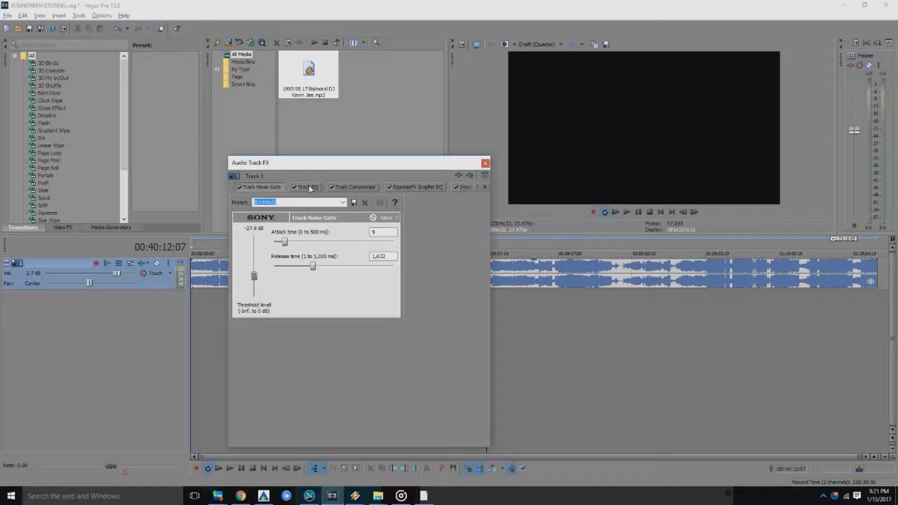
# - Show the Track EQ tab in the Audio Track FX chain
pyautogui.click(306, 187)
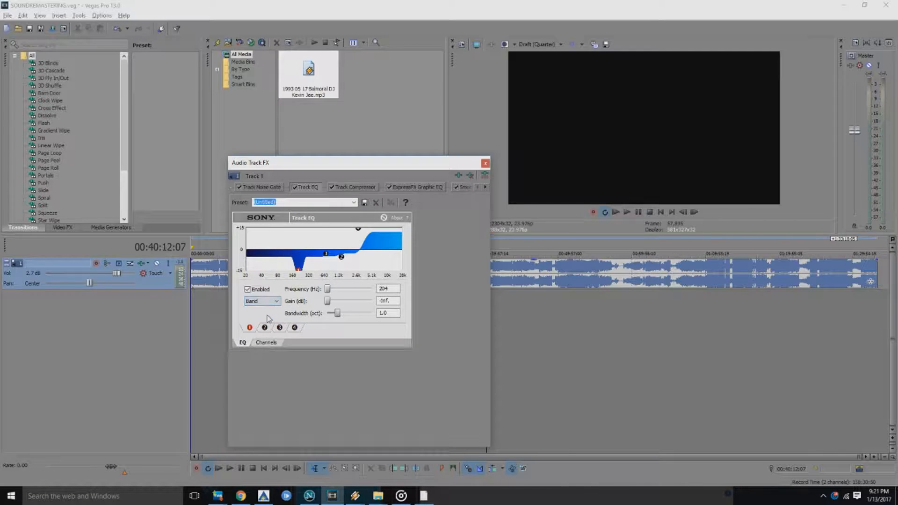
# - Change the second EQ band's filter shape to Band
pyautogui.click(274, 301)
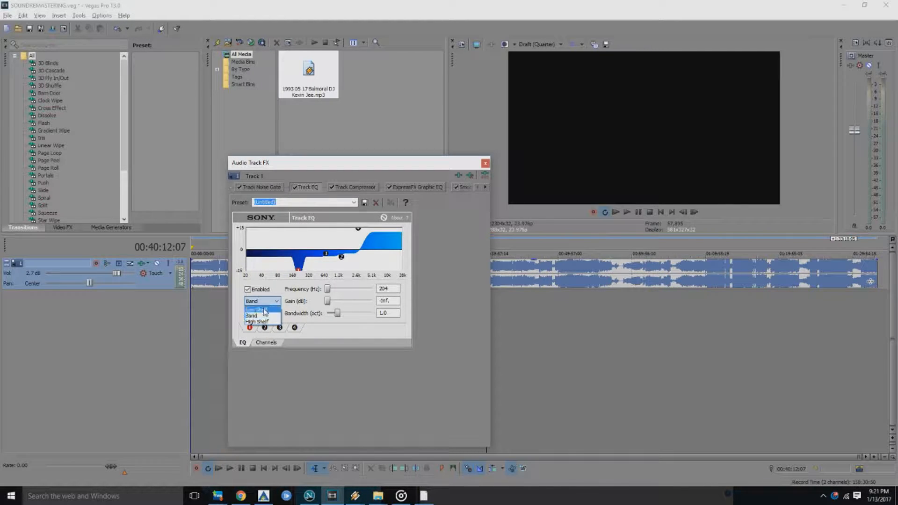
pyautogui.click(256, 321)
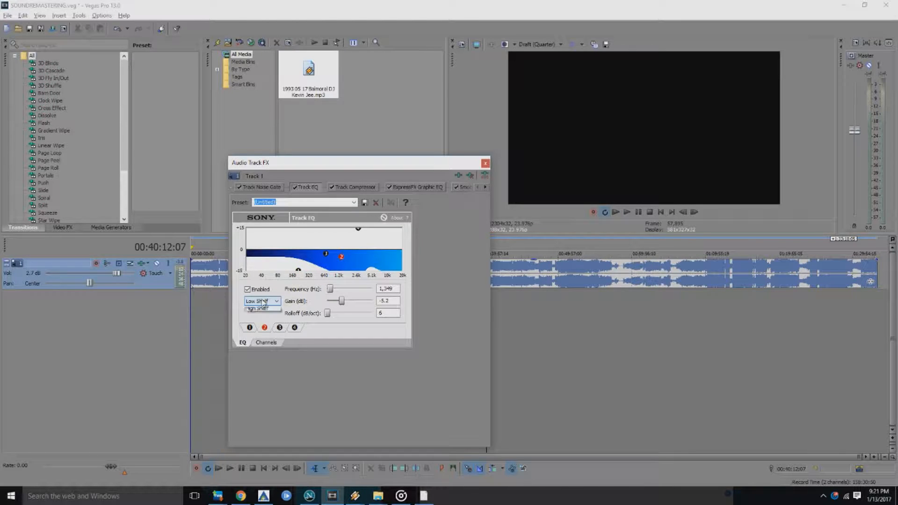
pyautogui.click(260, 301)
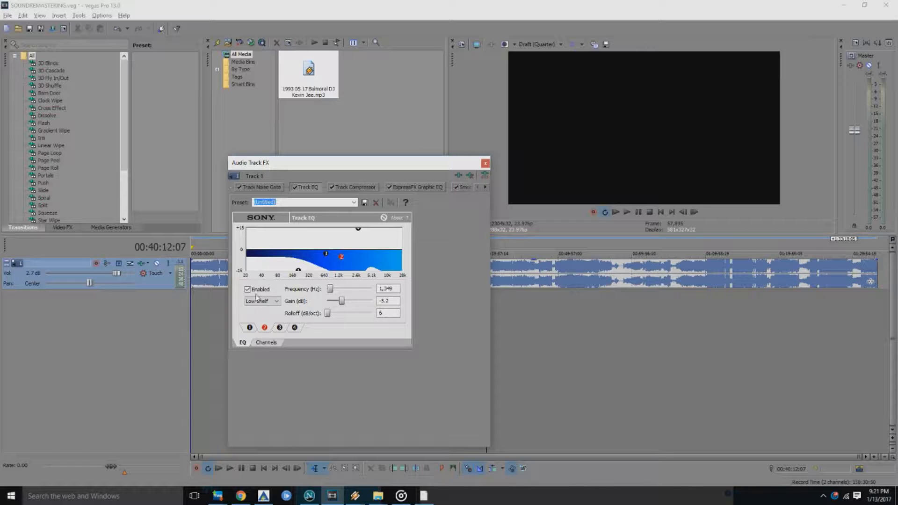
pyautogui.click(276, 301)
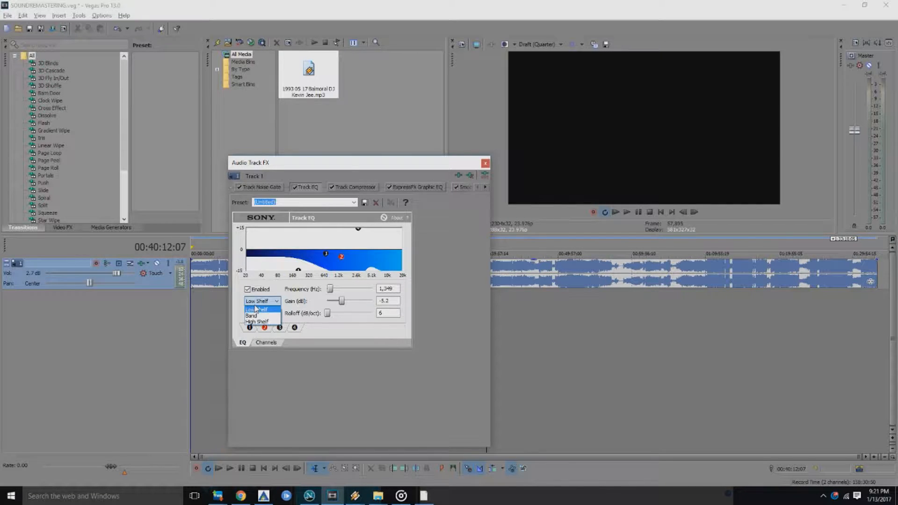
pyautogui.click(251, 315)
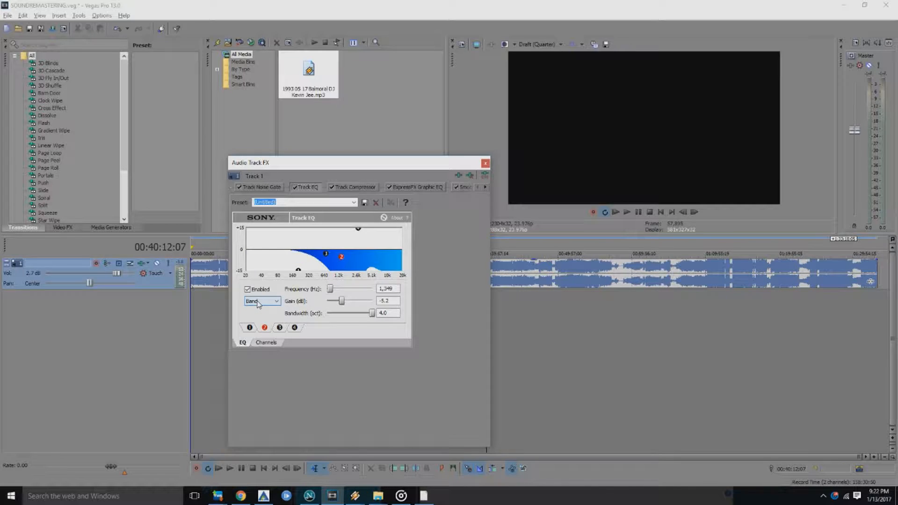
# - Try low shelf and band shapes for the third EQ band, settling on Band
pyautogui.click(275, 301)
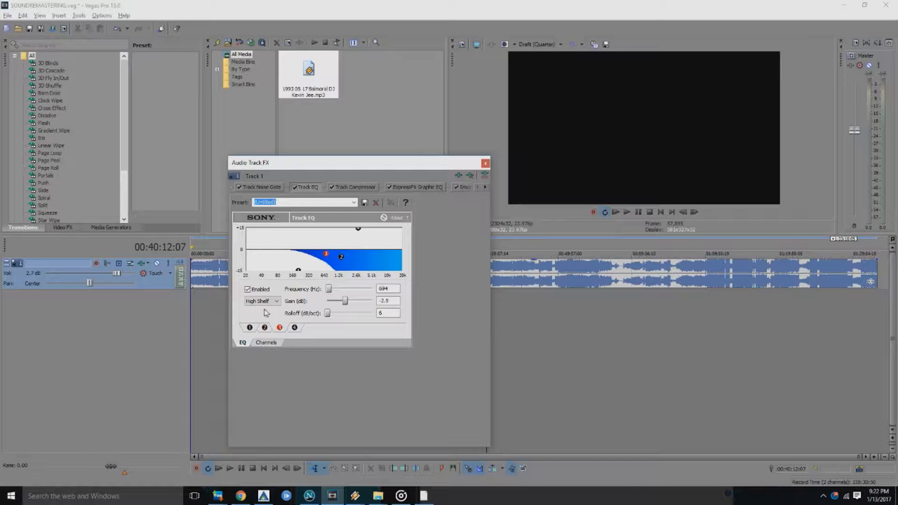
pyautogui.click(275, 301)
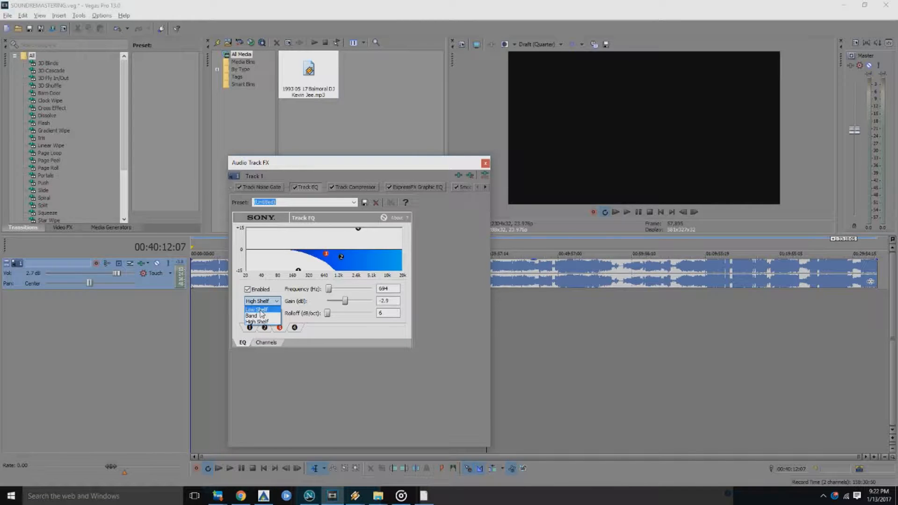
pyautogui.click(257, 309)
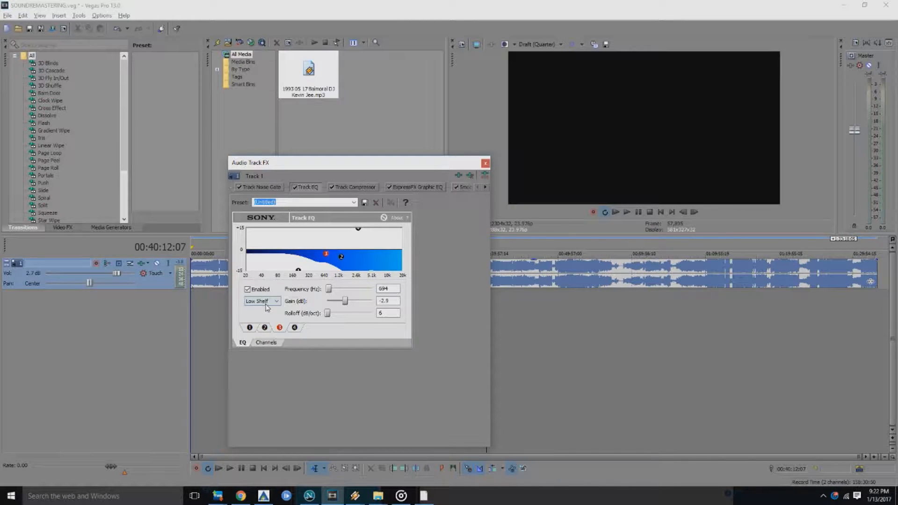
pyautogui.click(261, 300)
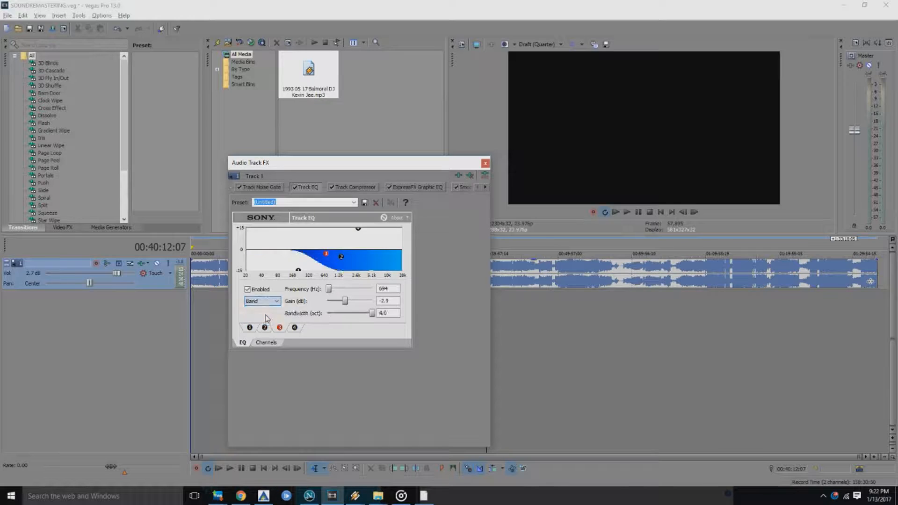
pyautogui.click(275, 301)
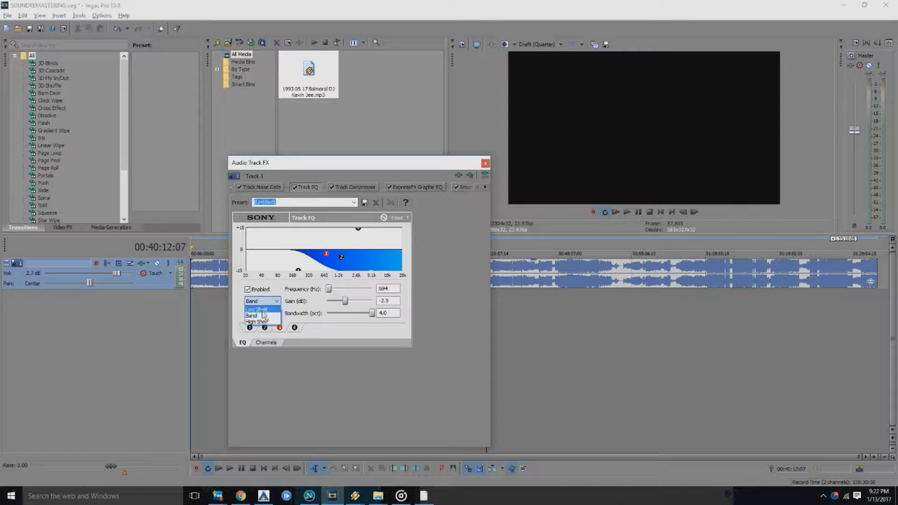
pyautogui.click(257, 321)
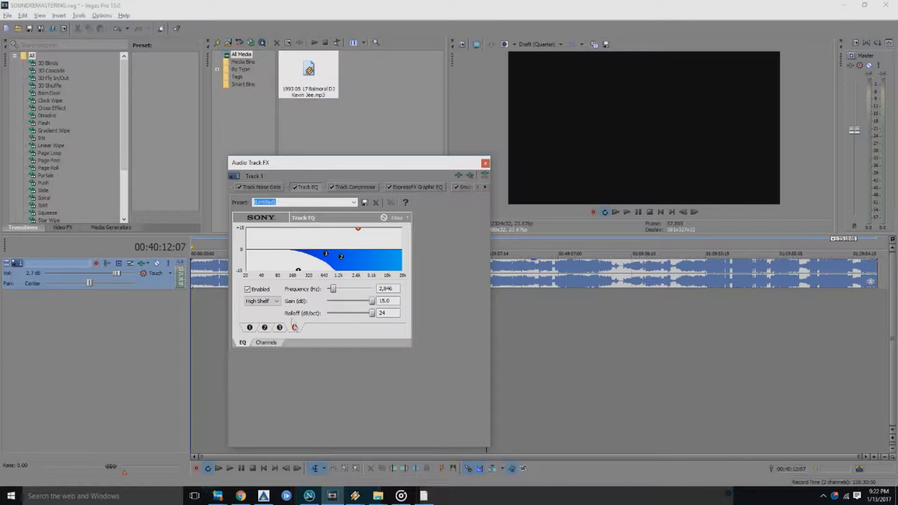
pyautogui.click(262, 300)
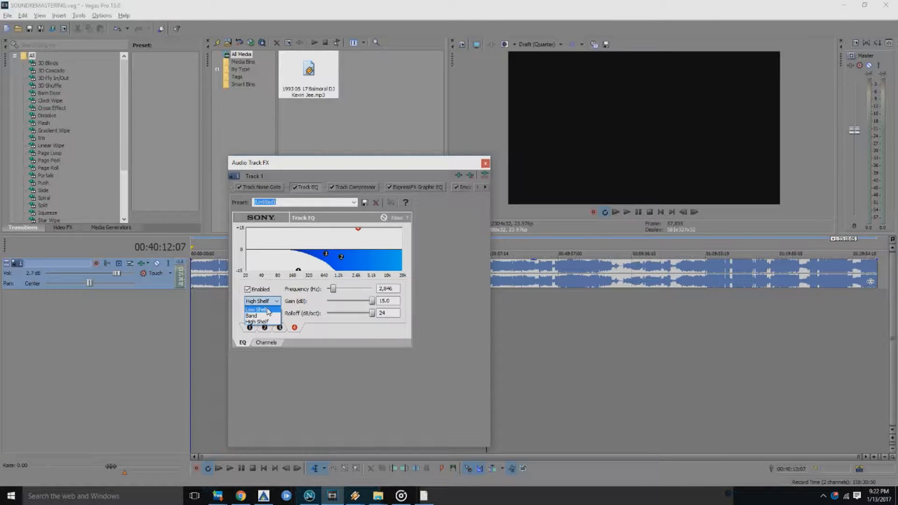
pyautogui.click(255, 309)
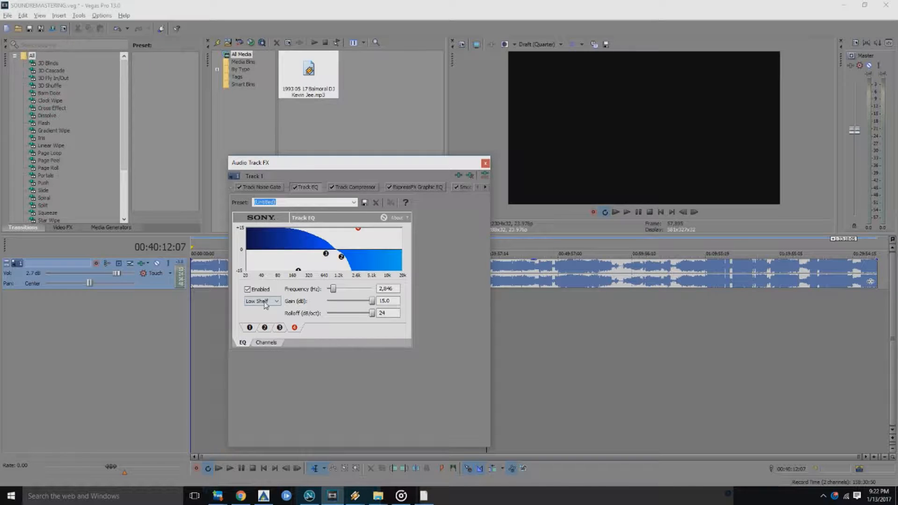
pyautogui.click(274, 301)
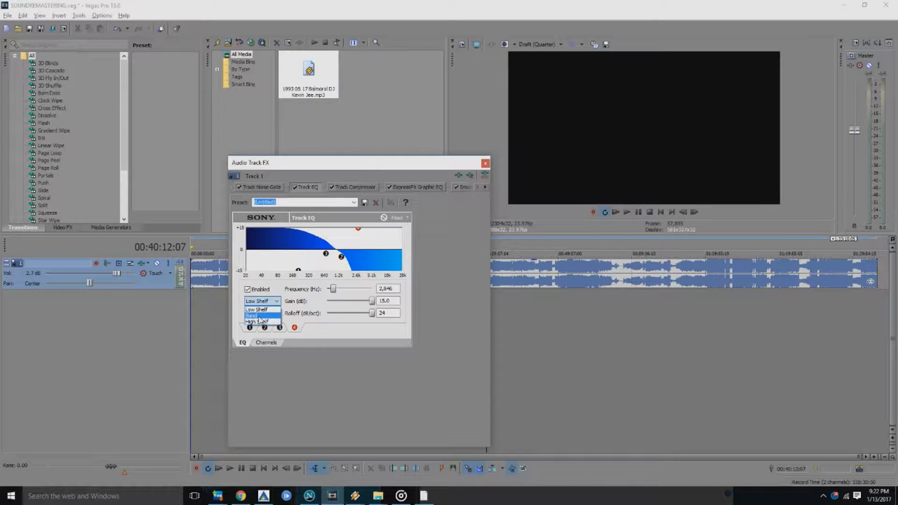
pyautogui.click(253, 315)
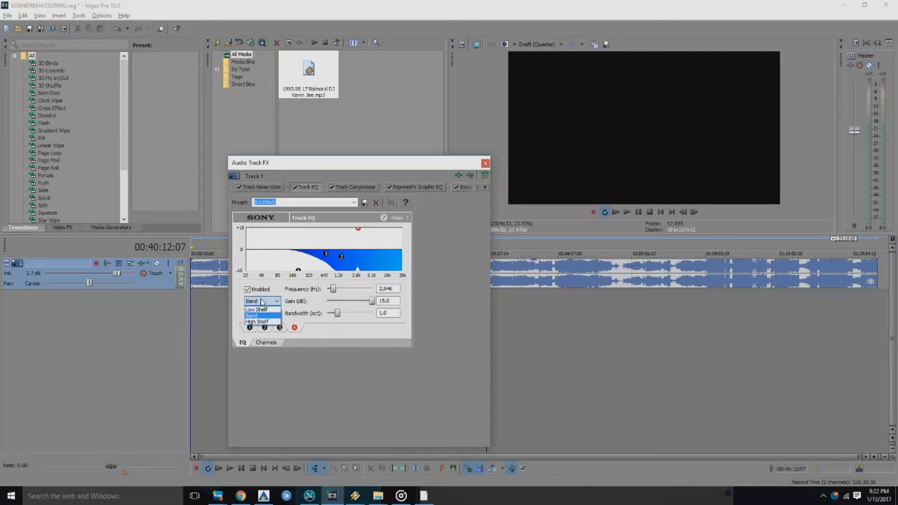
# - Make the first EQ band a low shelf, checking the Channels tab before returning
pyautogui.click(258, 321)
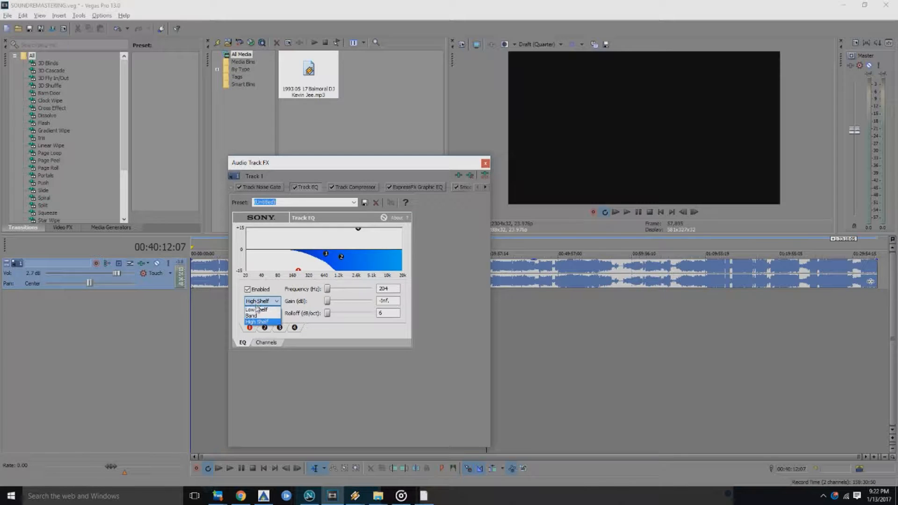
pyautogui.click(250, 309)
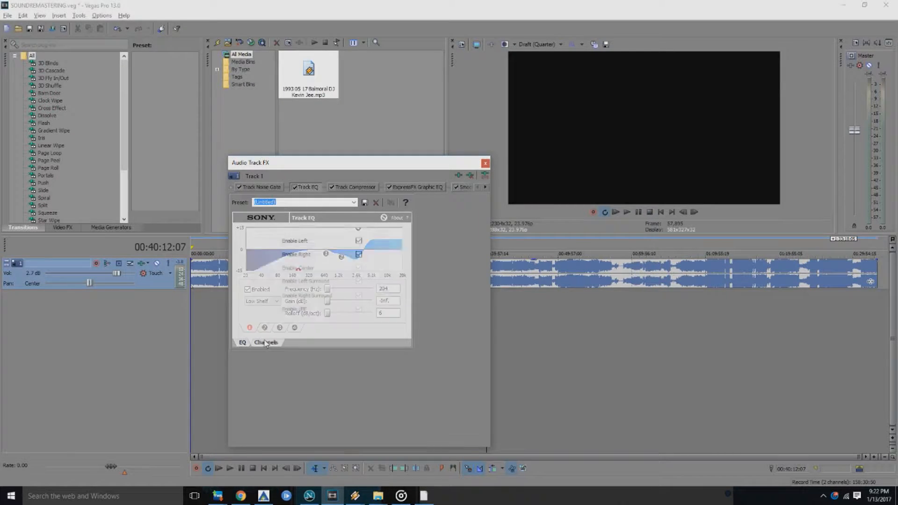
pyautogui.click(265, 343)
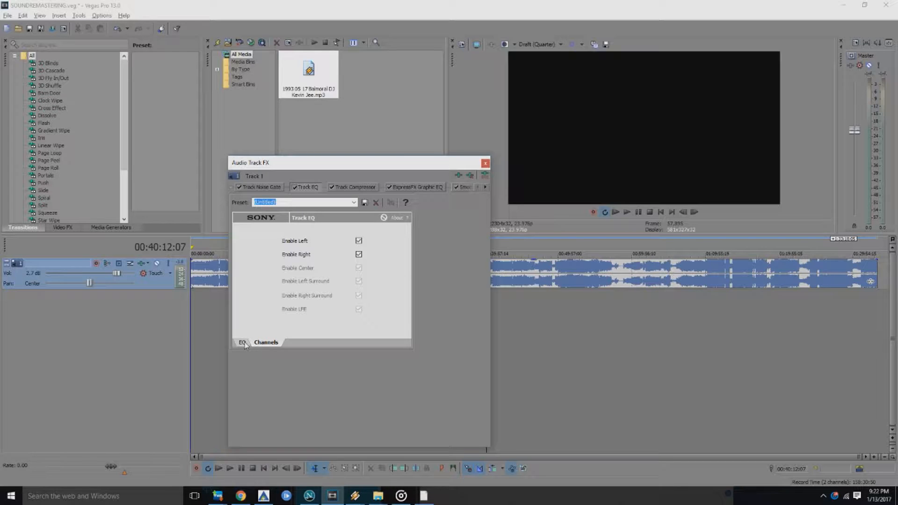
pyautogui.click(242, 342)
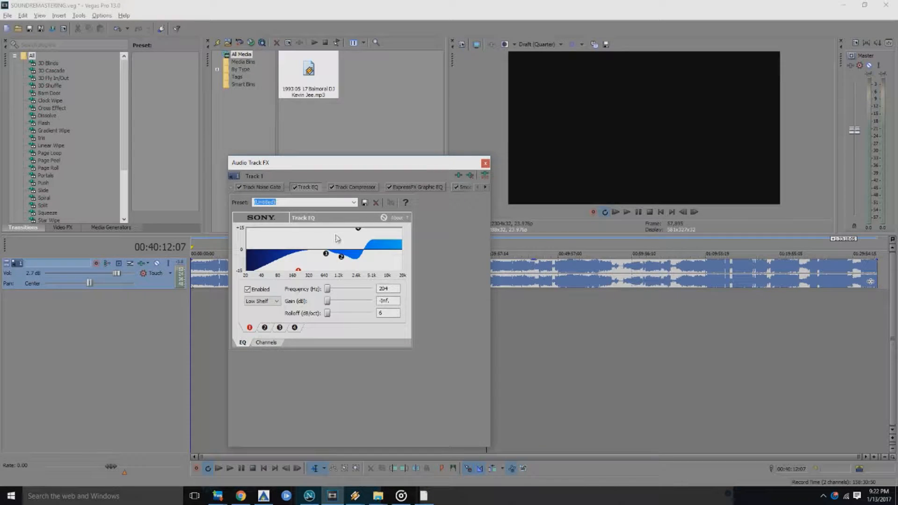
# - Review the Track Compressor (threshold -31.9 dB, ratio 1.7), then the graphic EQ
pyautogui.click(355, 187)
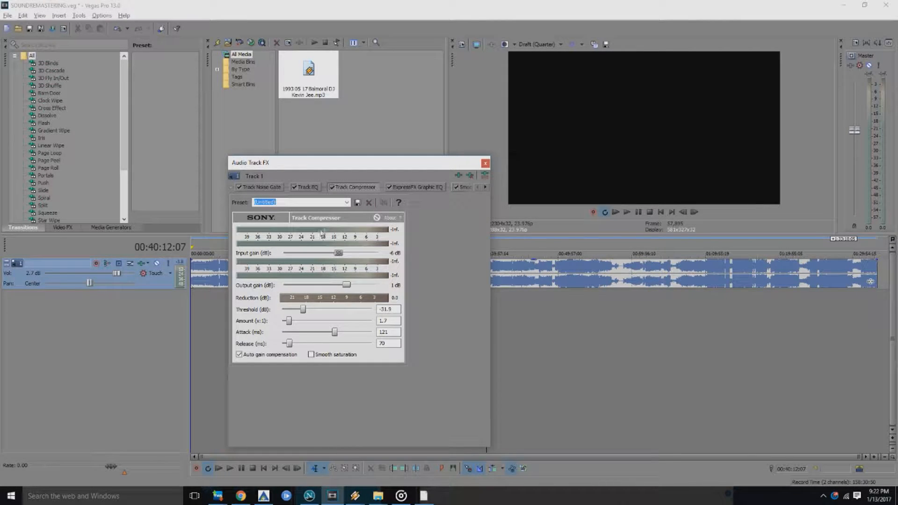
pyautogui.click(415, 187)
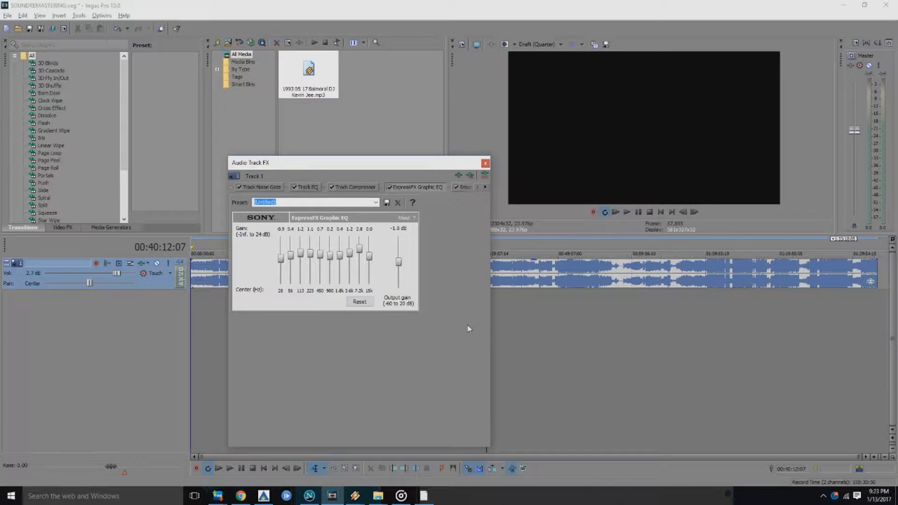
pyautogui.moveTo(461, 261)
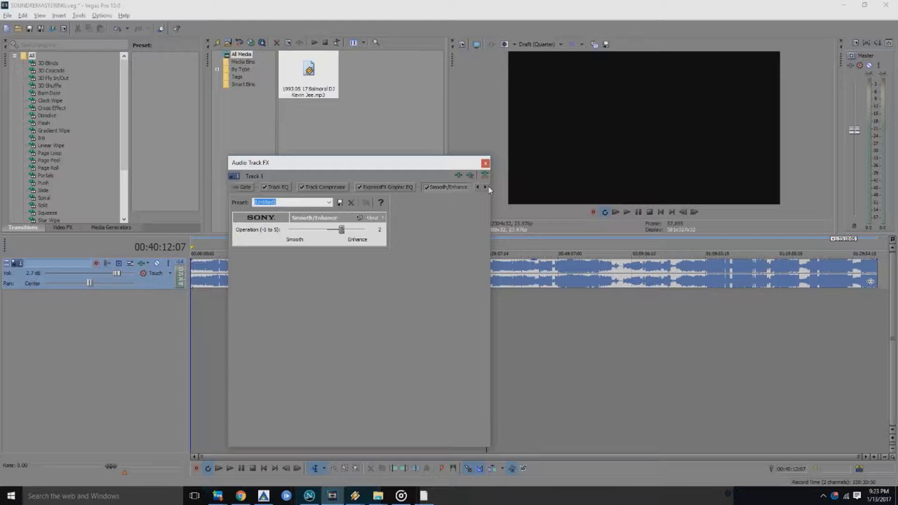
# - Show the Multi-Band Dynamics settings and browse bands 3-4 before returning to bands 1-2
pyautogui.click(484, 187)
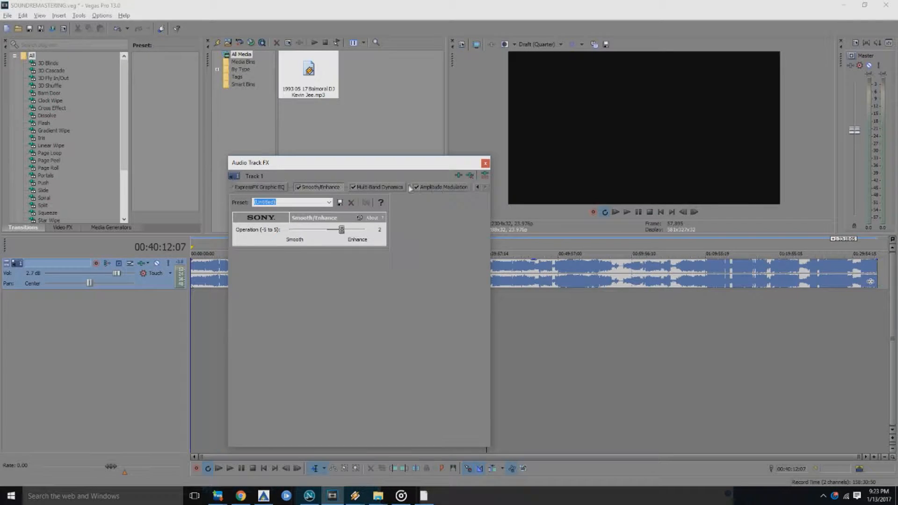
pyautogui.click(377, 187)
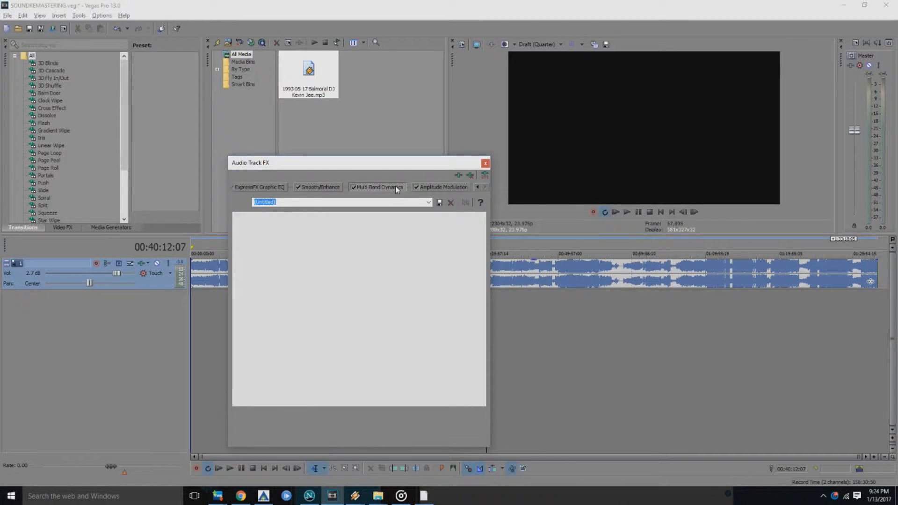
pyautogui.click(377, 187)
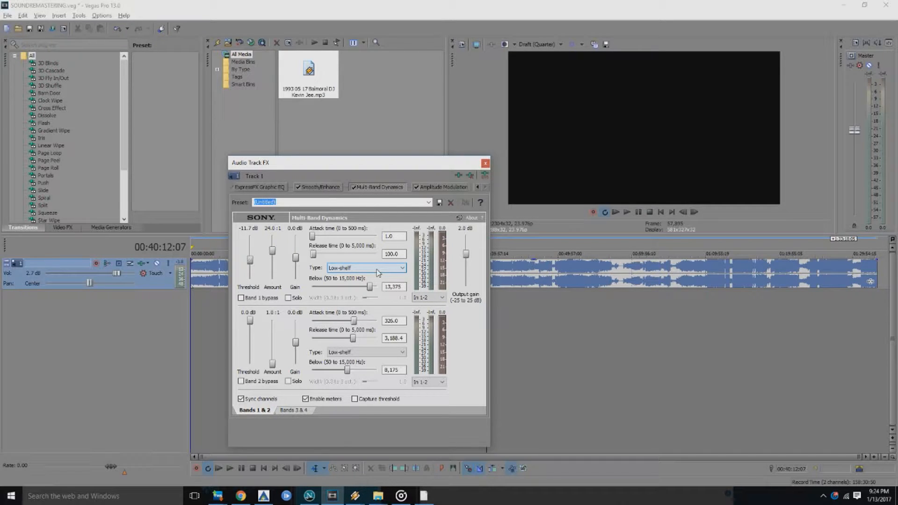
pyautogui.click(293, 410)
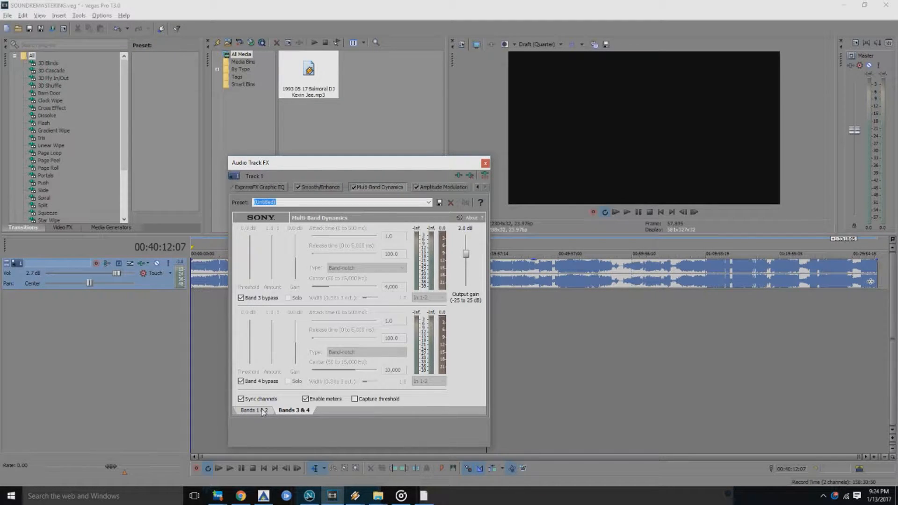
pyautogui.click(253, 410)
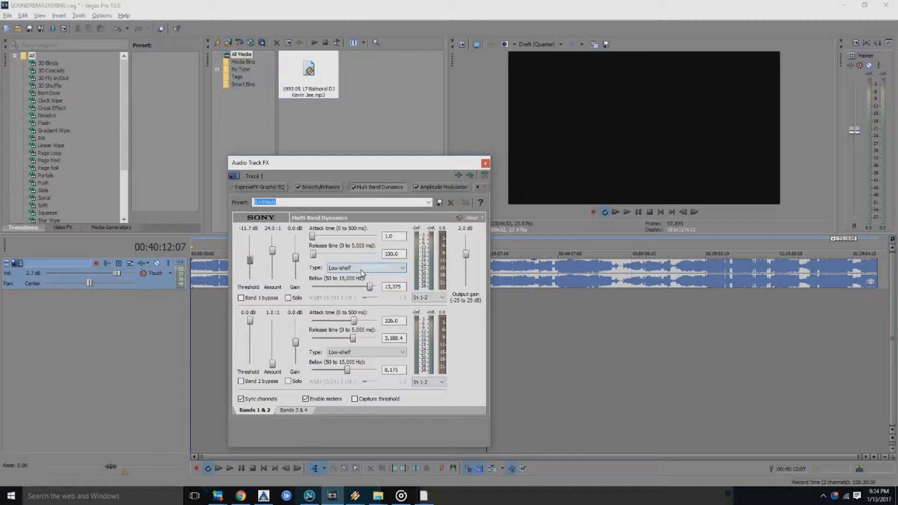
# - Set band 1 to Low-shelf and toggle its meter to Out 1-2 and back to In 1-2
pyautogui.click(366, 268)
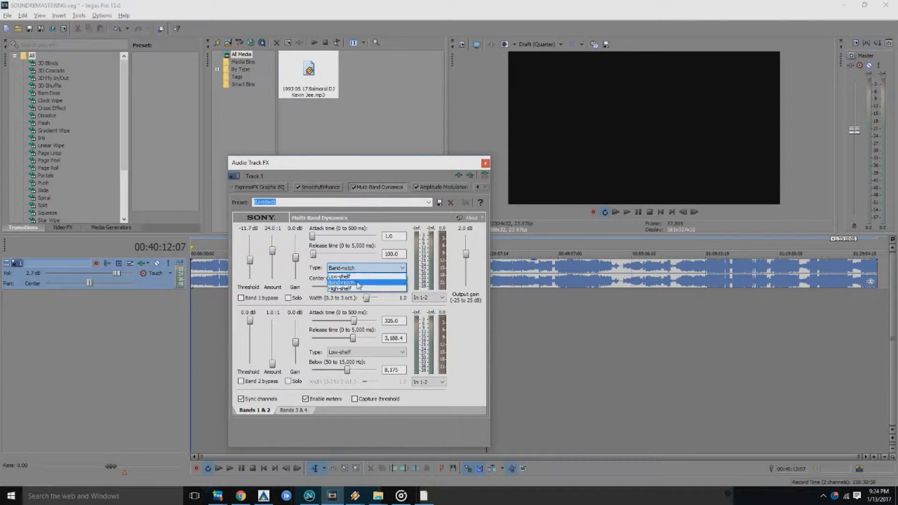
pyautogui.click(342, 289)
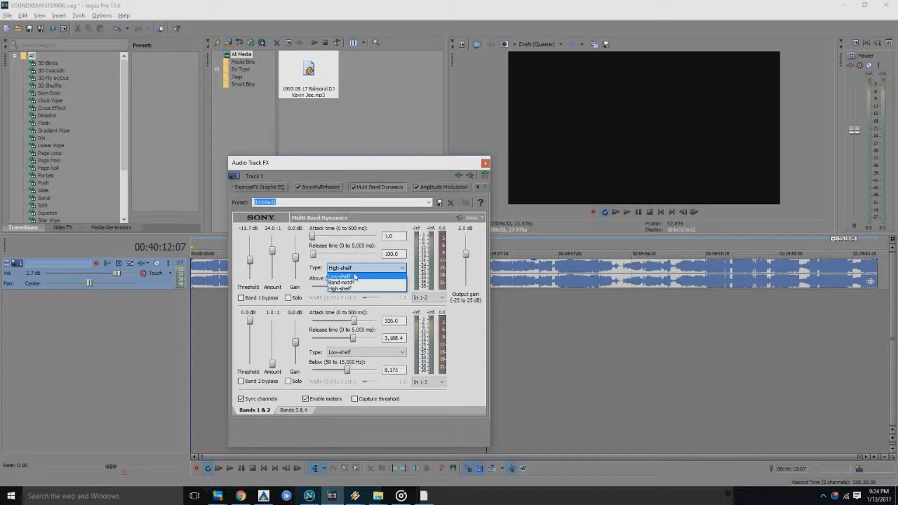
pyautogui.click(339, 276)
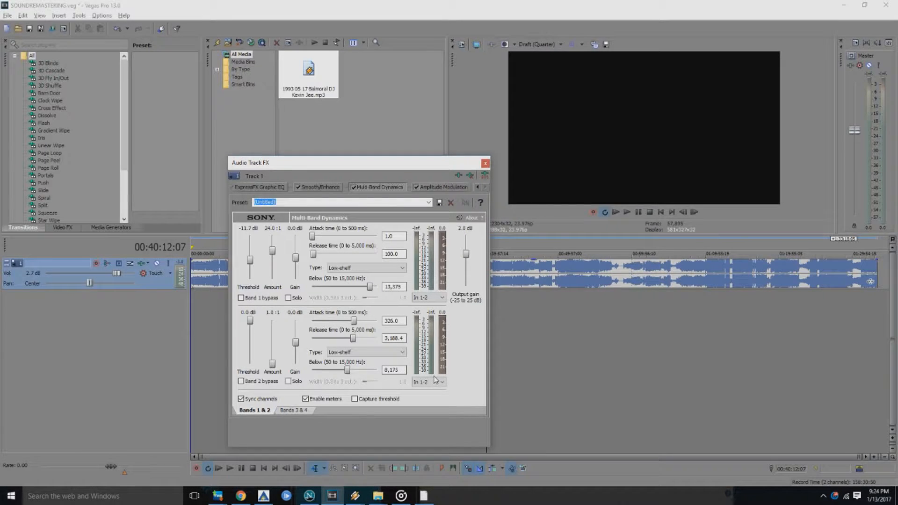
pyautogui.click(441, 298)
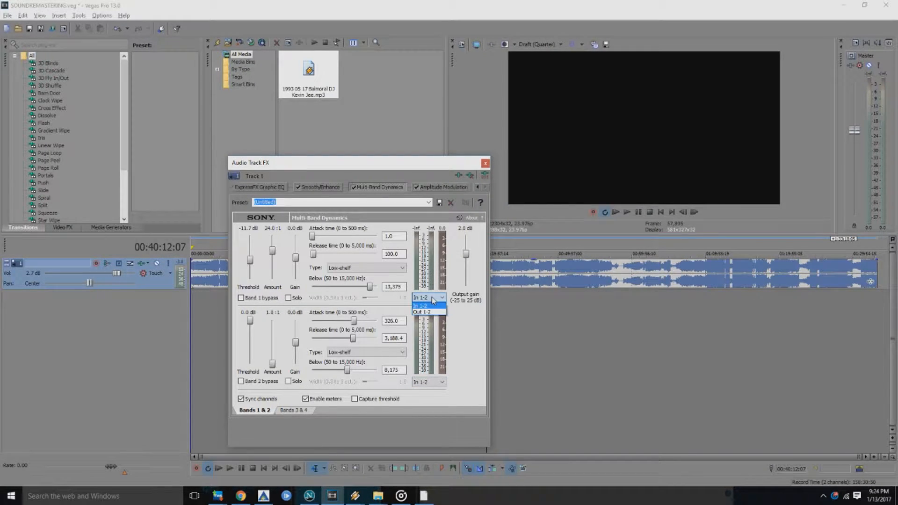
pyautogui.click(422, 312)
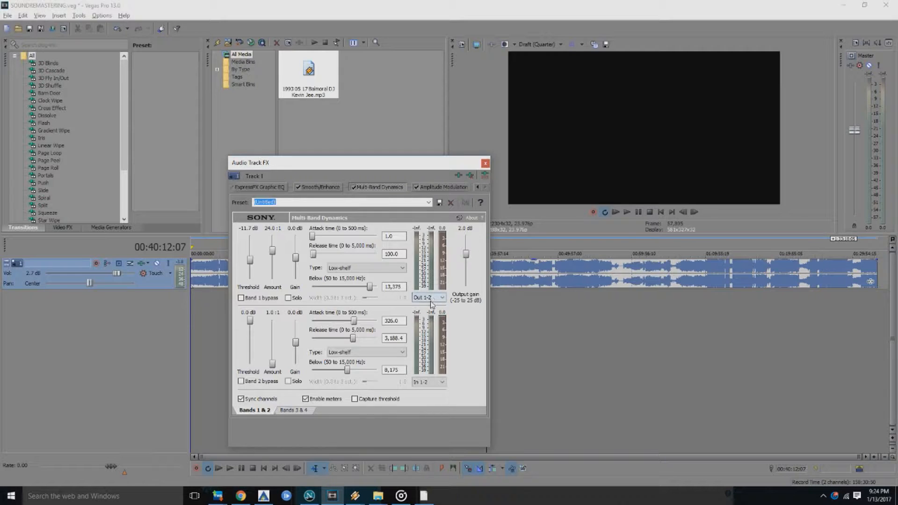
pyautogui.click(427, 297)
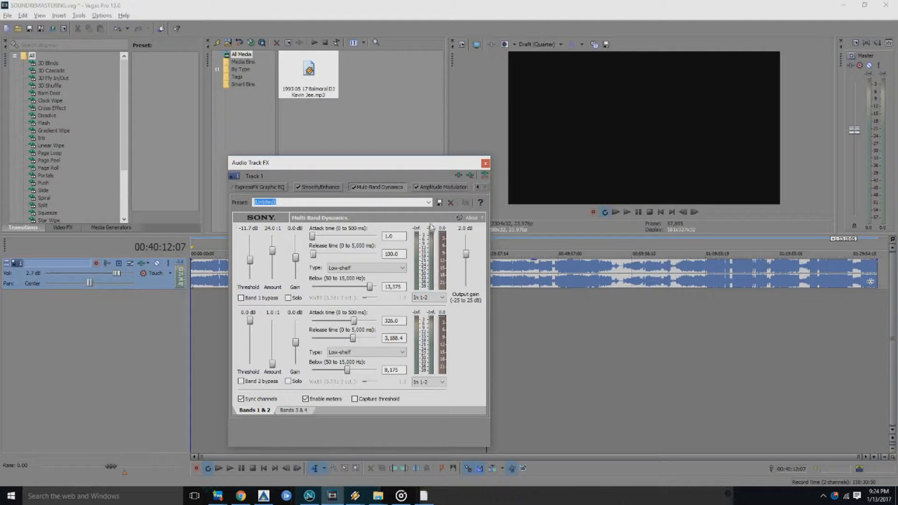
# - Review Amplitude Modulation (dry out -22.9 dB, low-pass 8,784 Hz) and close the effects window
pyautogui.click(449, 187)
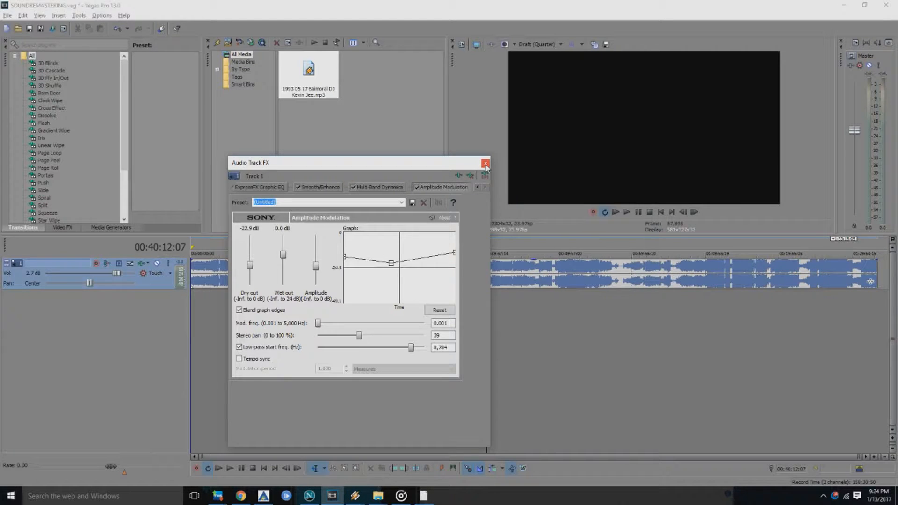
pyautogui.click(483, 161)
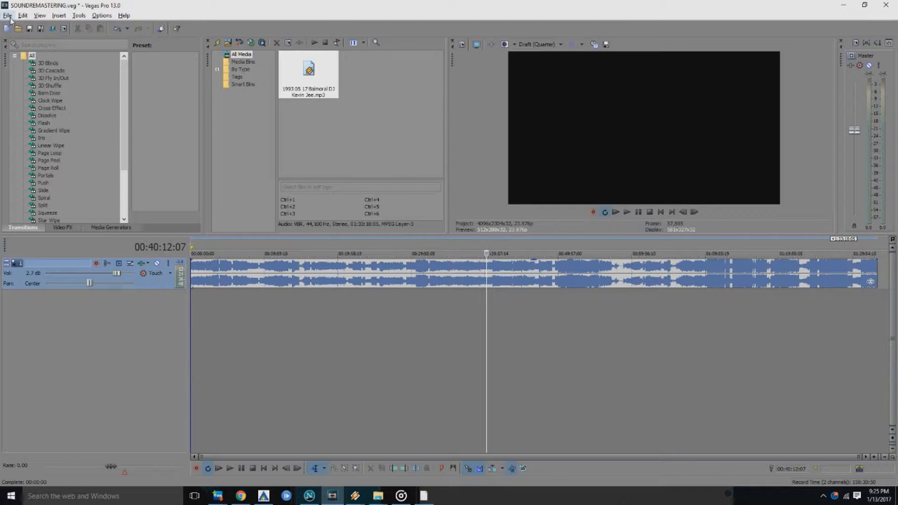
pyautogui.click(7, 16)
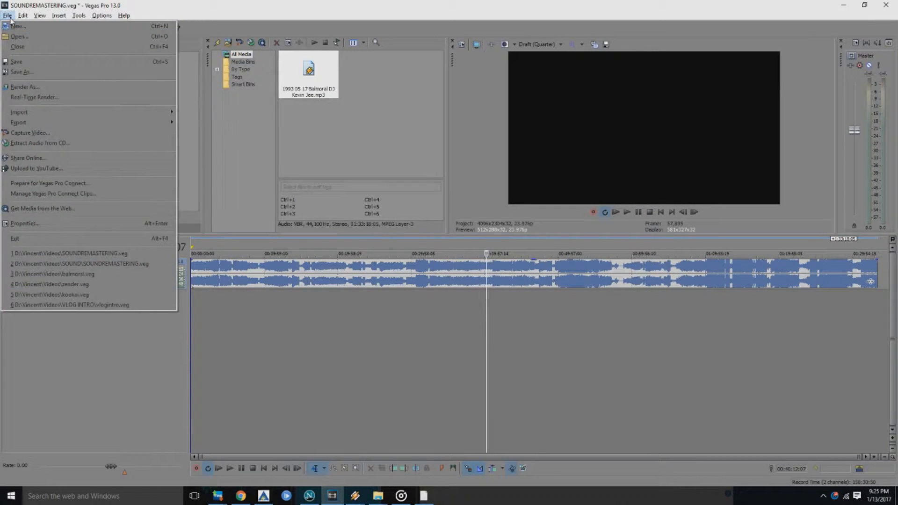
pyautogui.moveTo(18, 97)
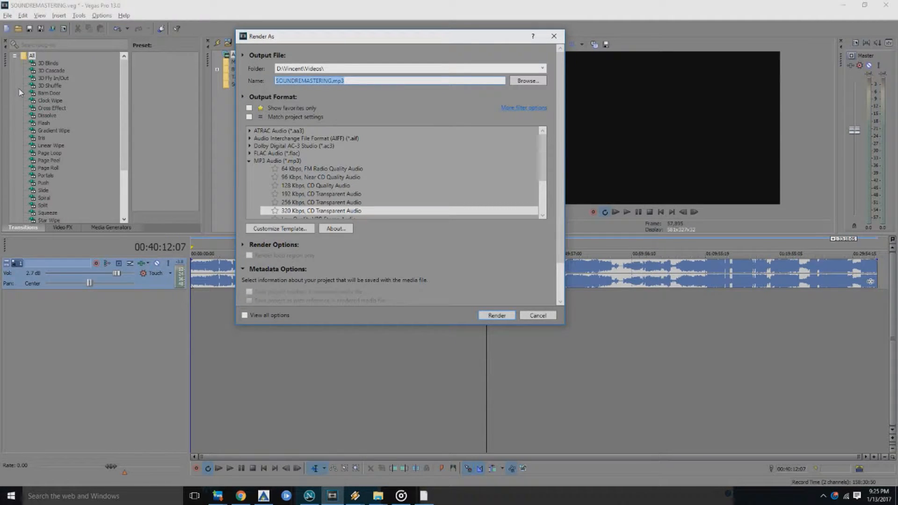
pyautogui.scroll(-3)
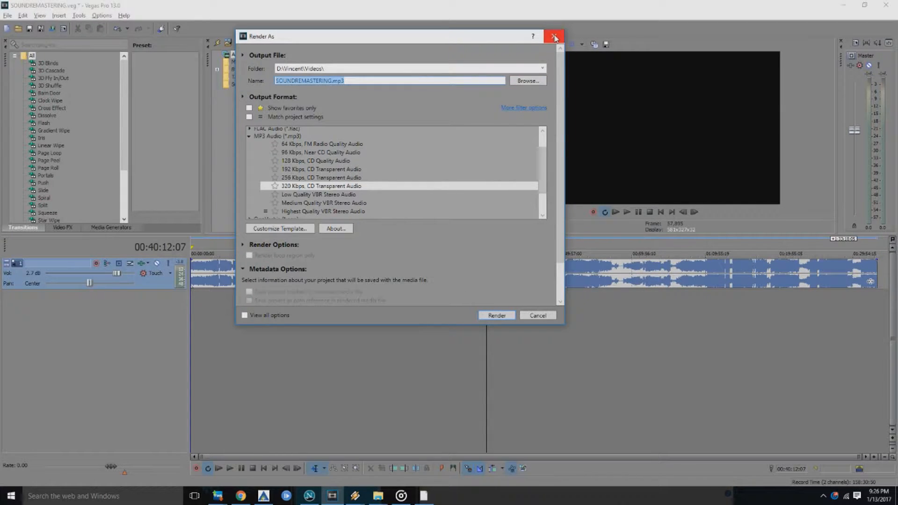
pyautogui.click(553, 36)
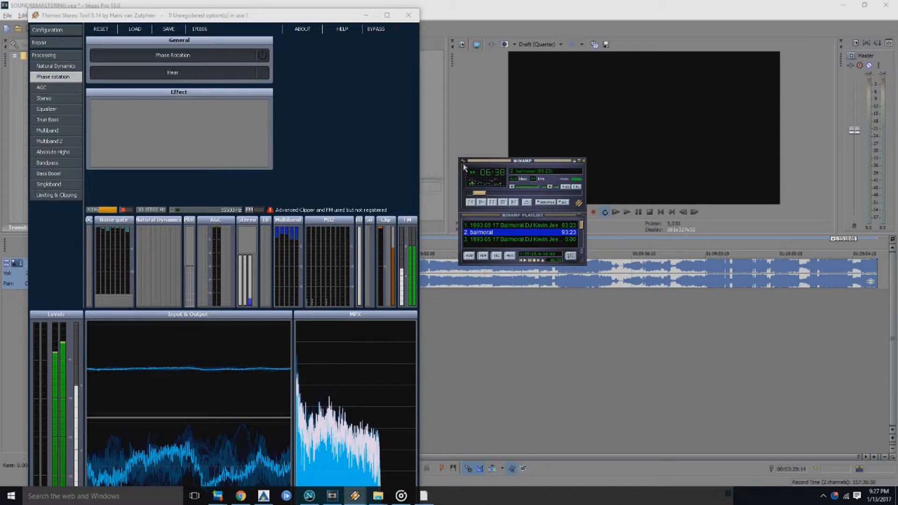
# - Bring the Winamp player window to the front while the Balmoral set plays
pyautogui.click(464, 161)
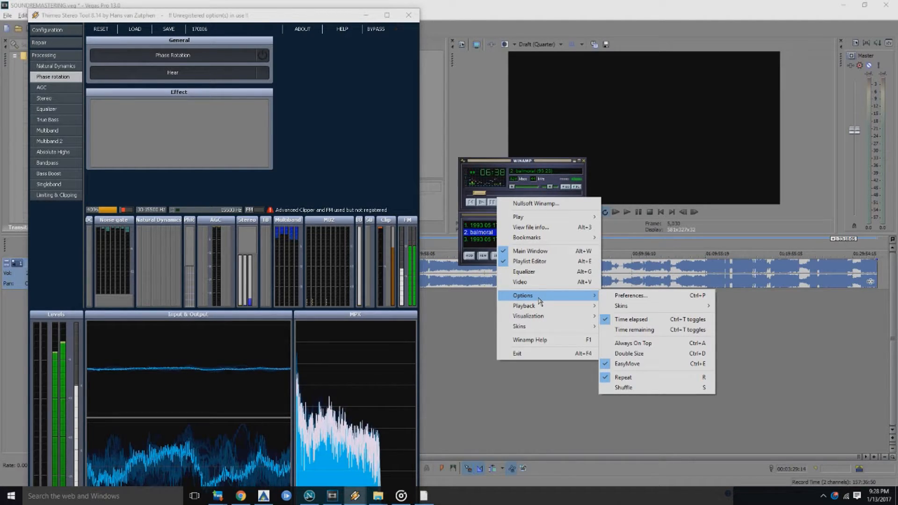
pyautogui.moveTo(630, 295)
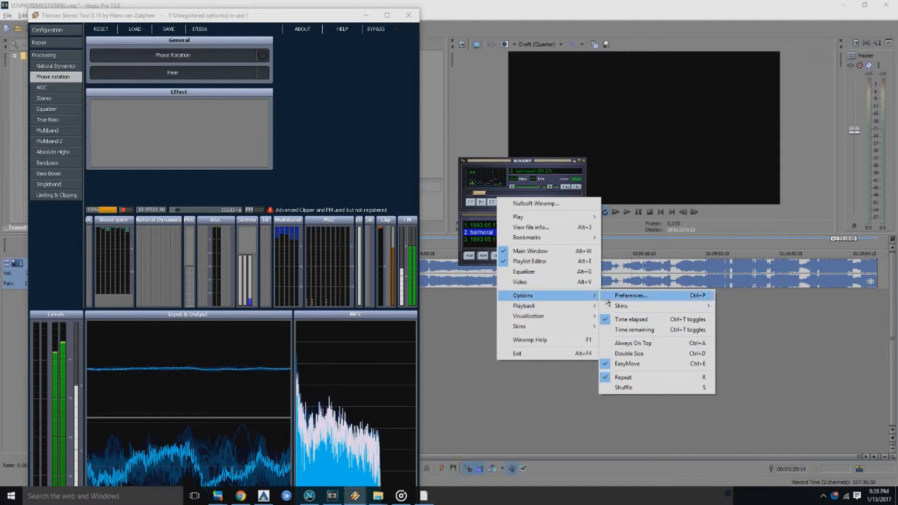
pyautogui.click(630, 296)
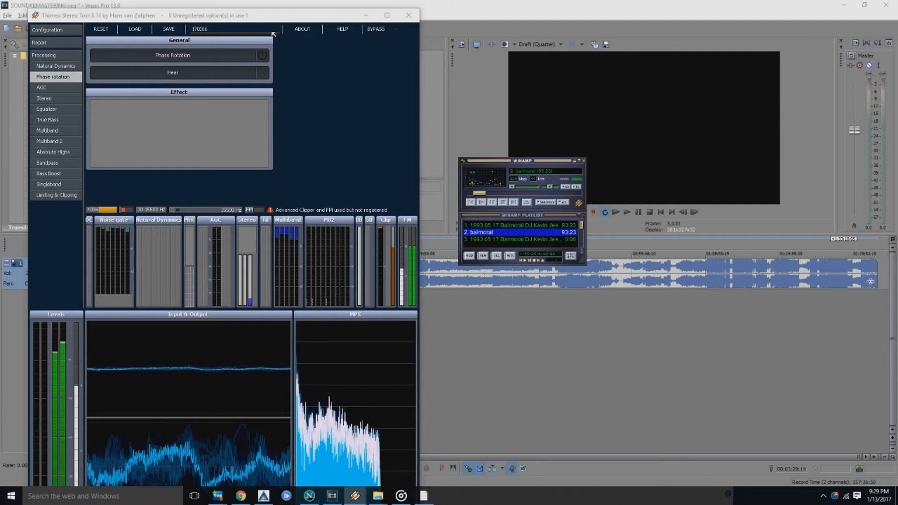
# - Open Stereo Tool's preset menu listing recent preset files such as 170106
pyautogui.click(208, 29)
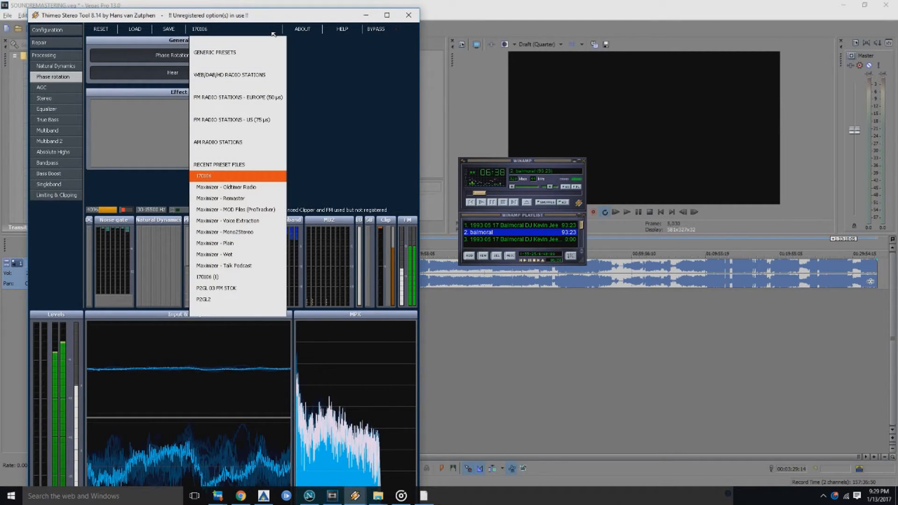
pyautogui.moveTo(243, 164)
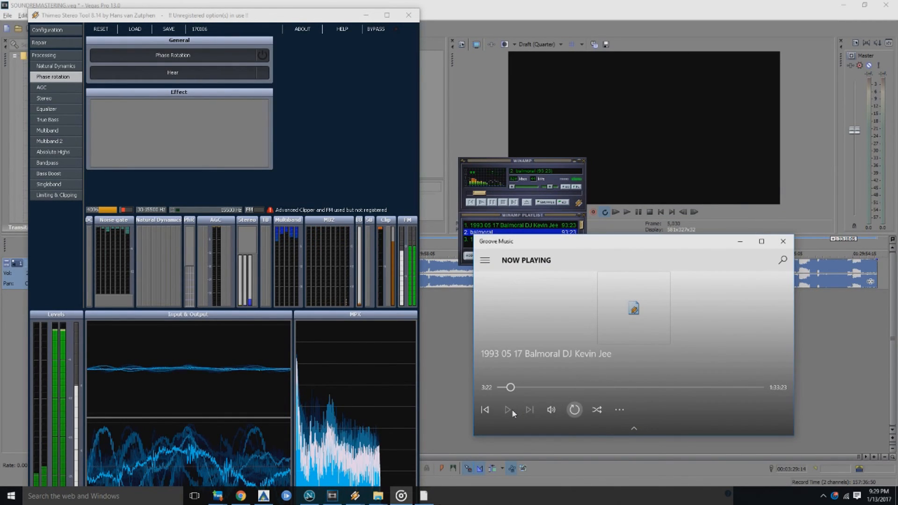
# - Briefly play the Balmoral set in Groove Music, then close the app
pyautogui.click(507, 410)
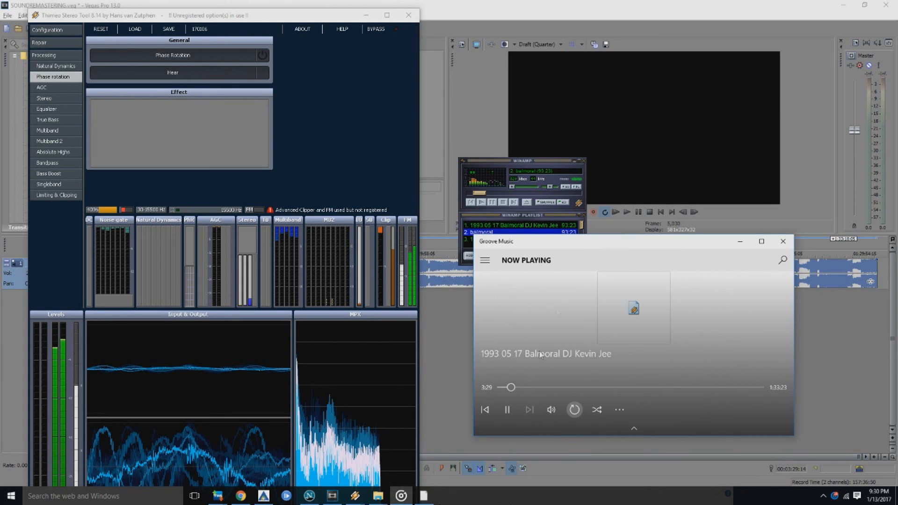
pyautogui.click(783, 241)
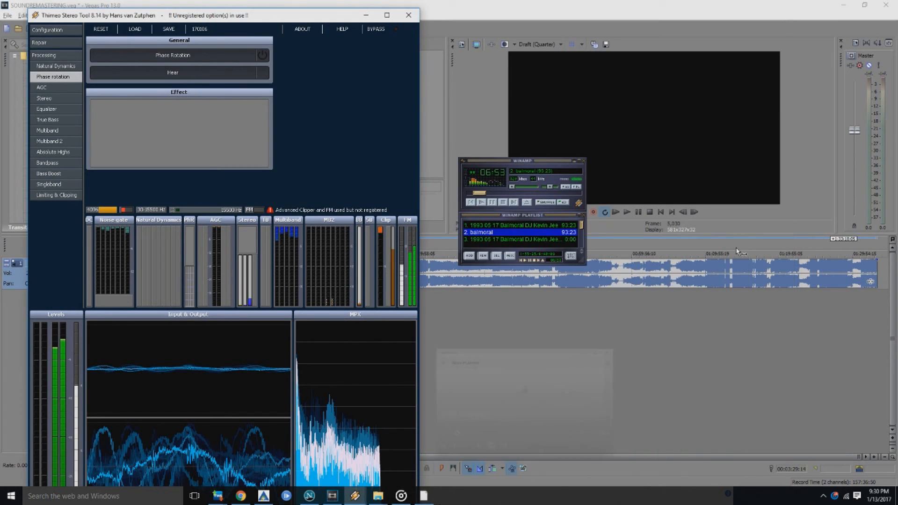